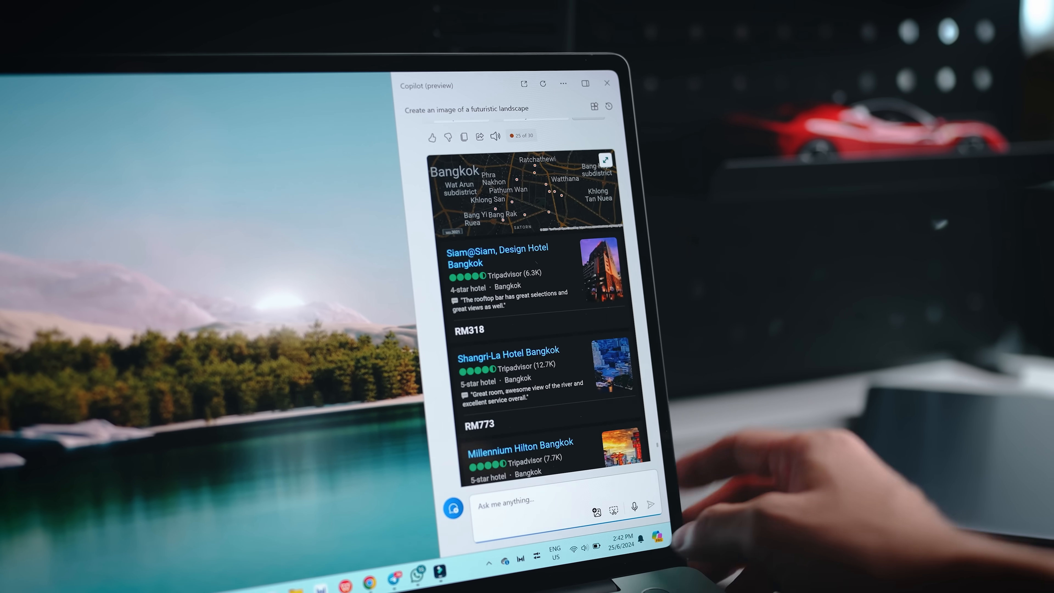
Submit the Bangkok hotels question in Copilot and scroll through the results.
scroll("down", 3)
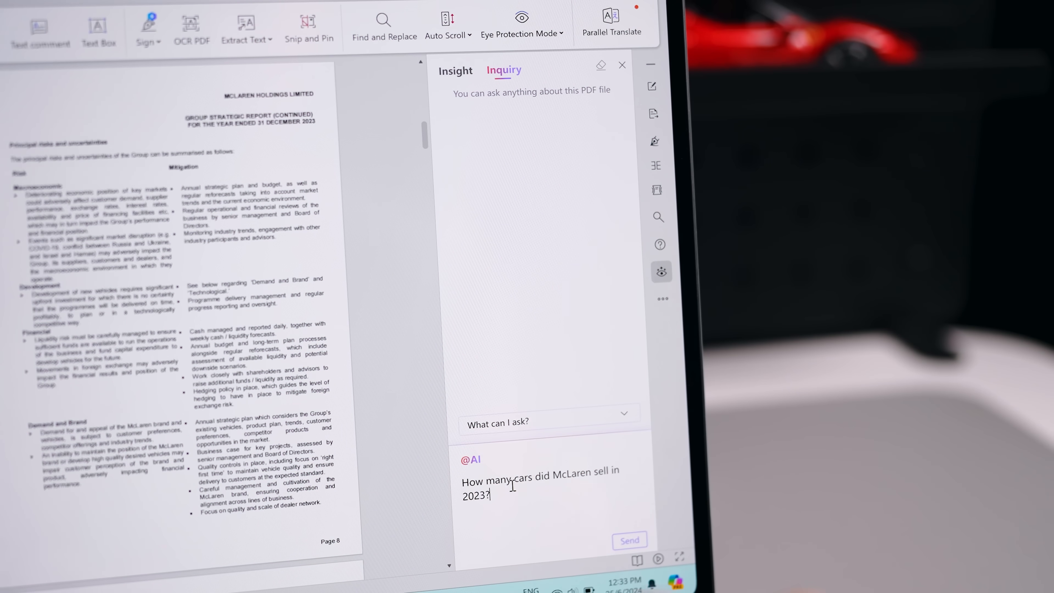
left_click(629, 540)
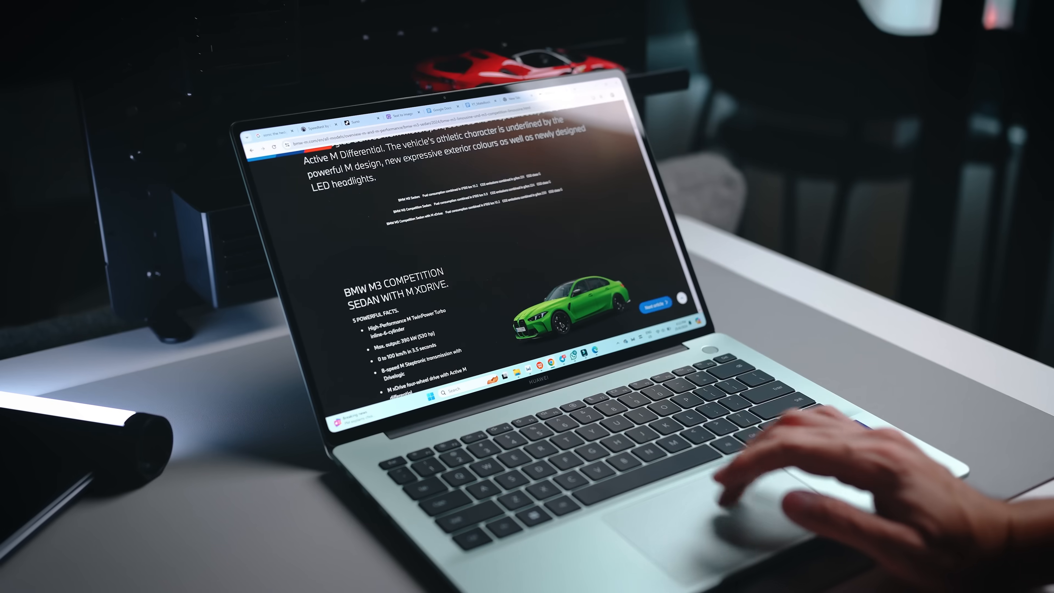
Scroll the BMW M3 page, then type 'Testing out the keyboard on the HUAWEI' as a keyboard test.
scroll("down", 3)
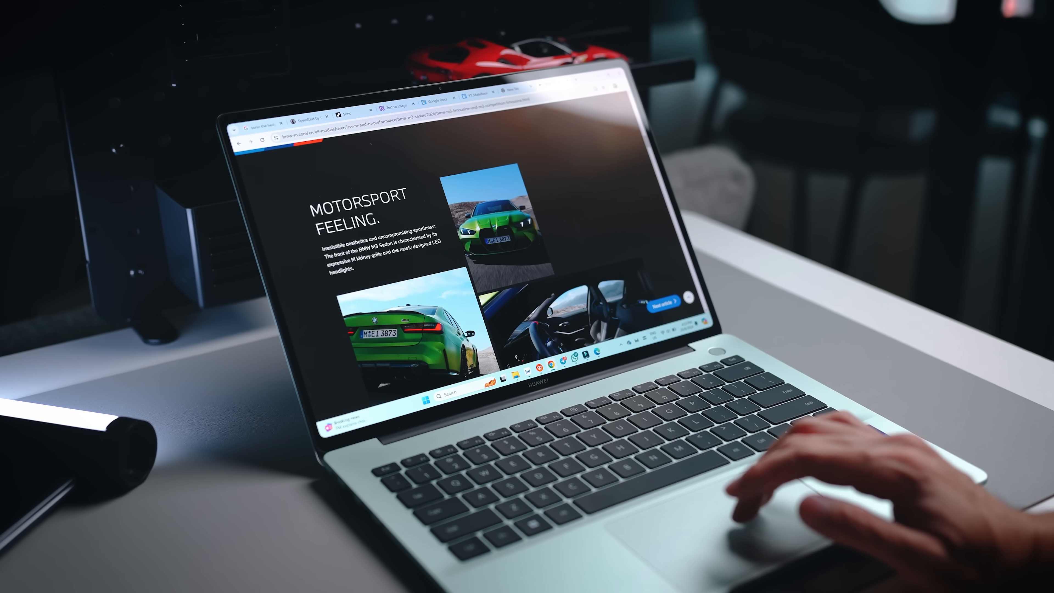
scroll("down", 3)
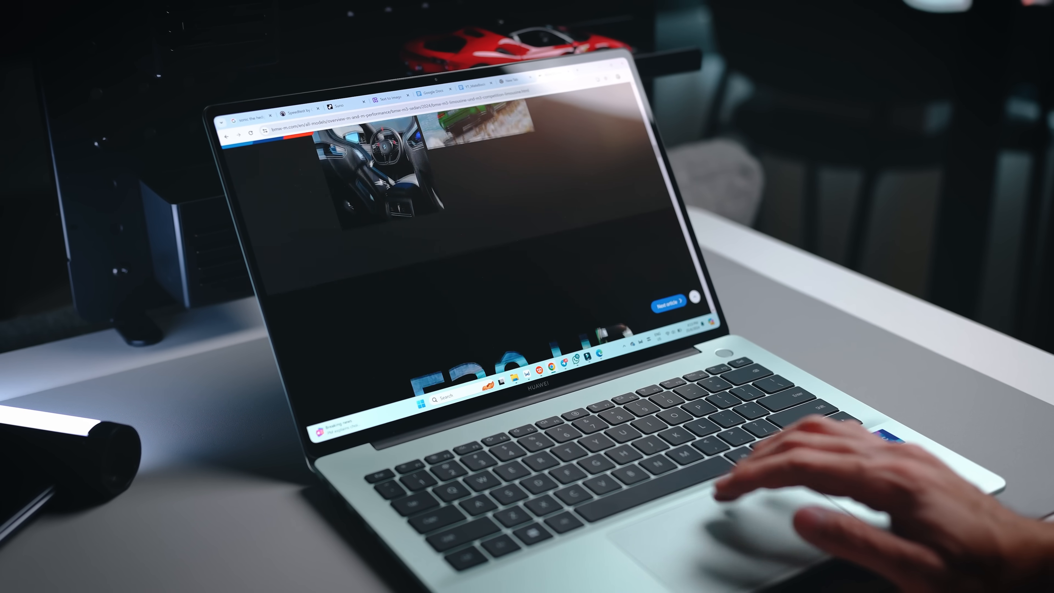
type("Testing out the keybo")
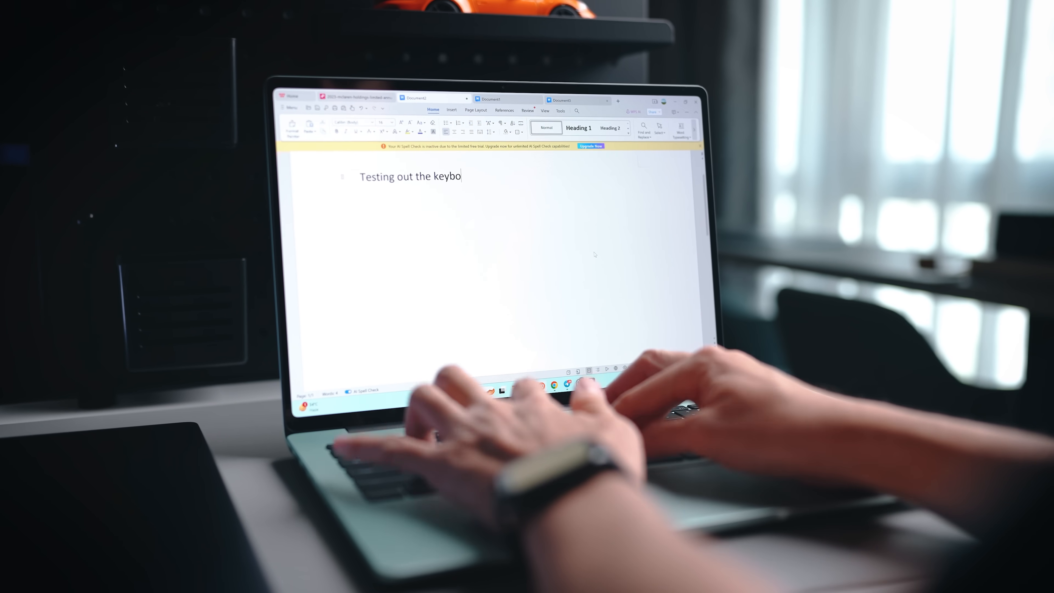
type("ard on the HUAWEI")
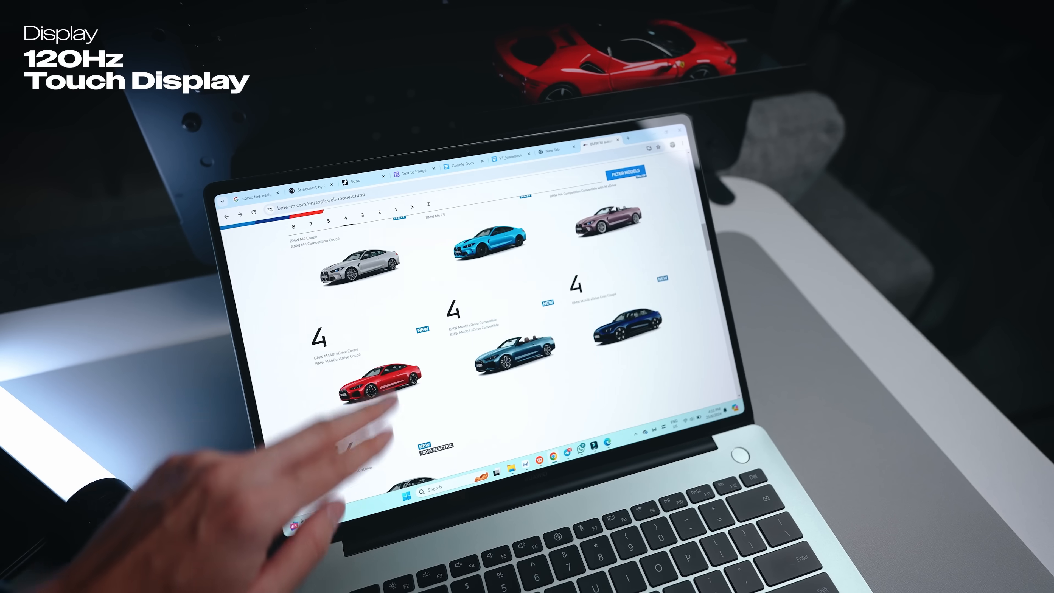
Open the BMW M4 Coupé model page and scroll down through its description.
left_click(380, 383)
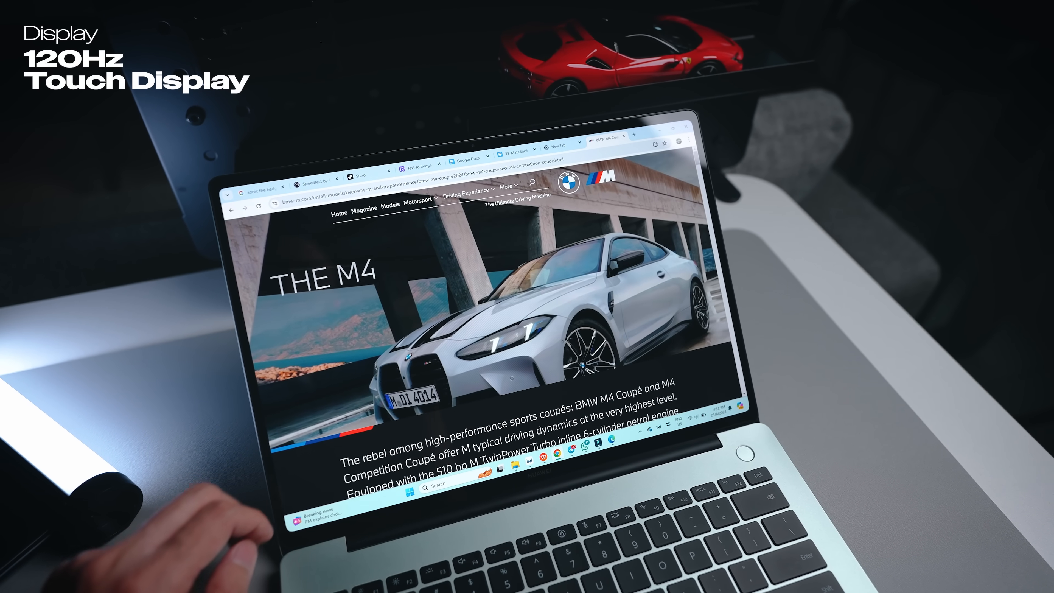
scroll("down", 3)
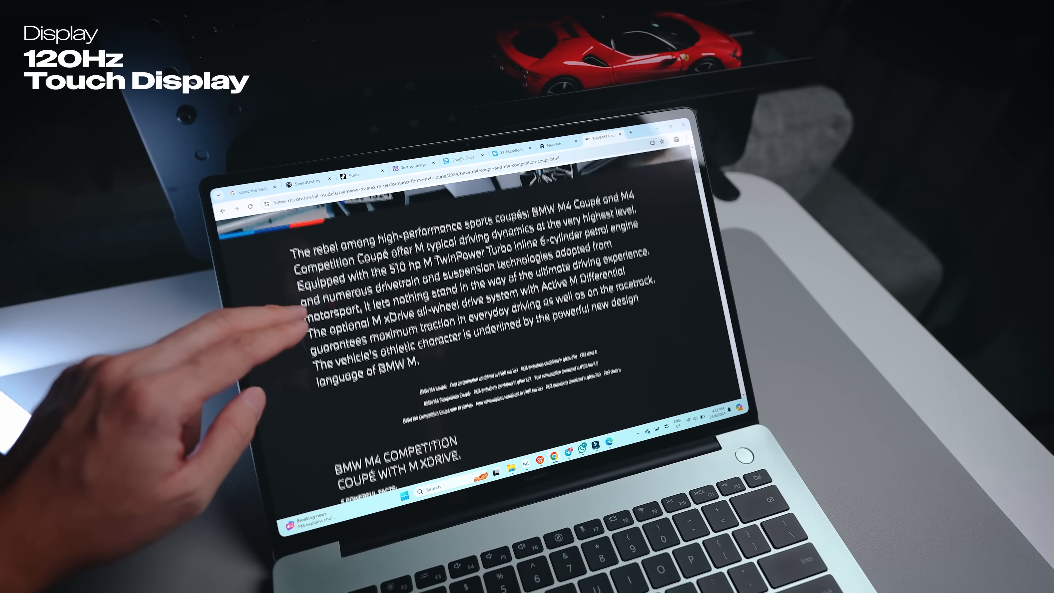
scroll("down", 3)
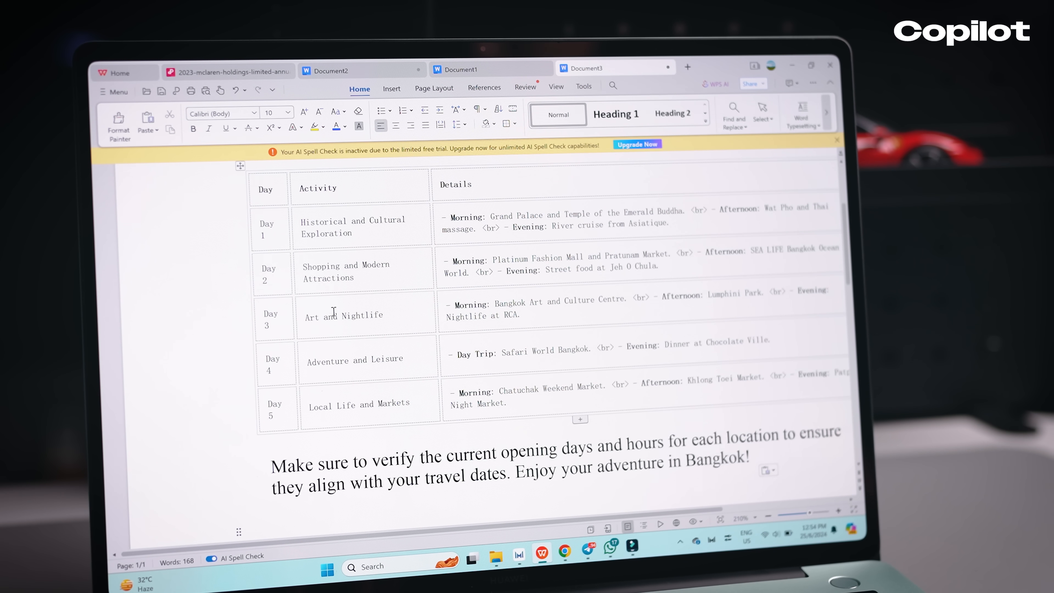
Place the cursor inside the pasted five-day Bangkok itinerary table in Document3.
left_click(707, 443)
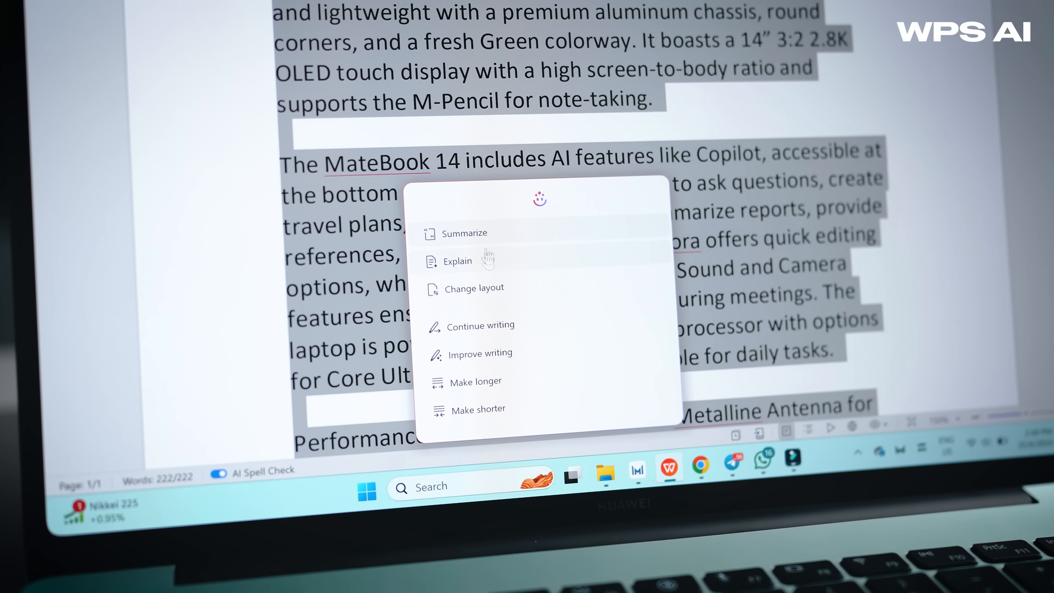
mouse_move(457, 260)
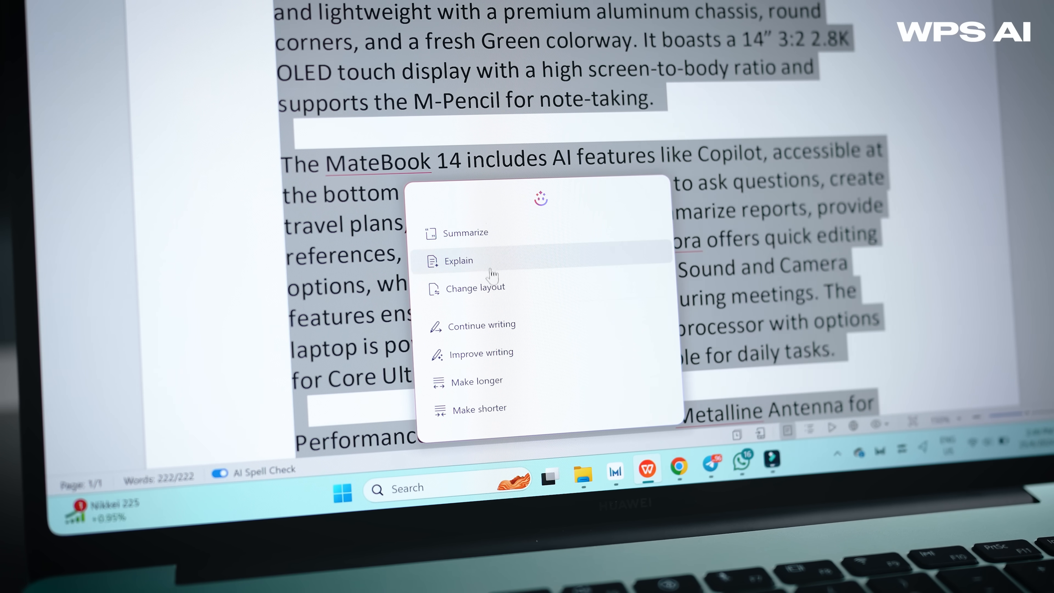
Use WPS AI Change layout → Table to turn the MateBook 14 article into a specifications table.
left_click(473, 287)
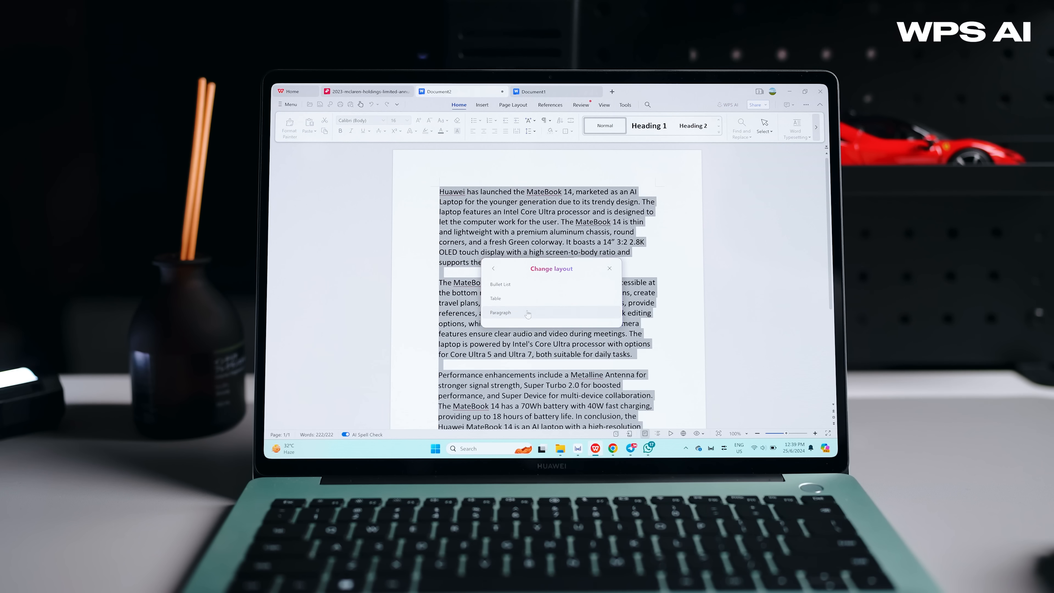
left_click(495, 297)
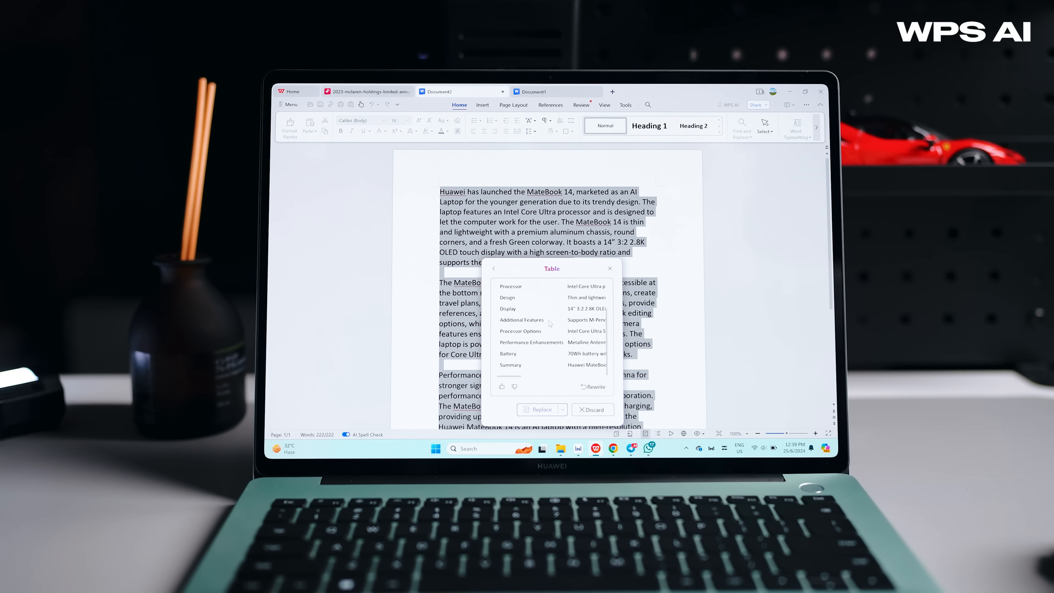
left_click(539, 409)
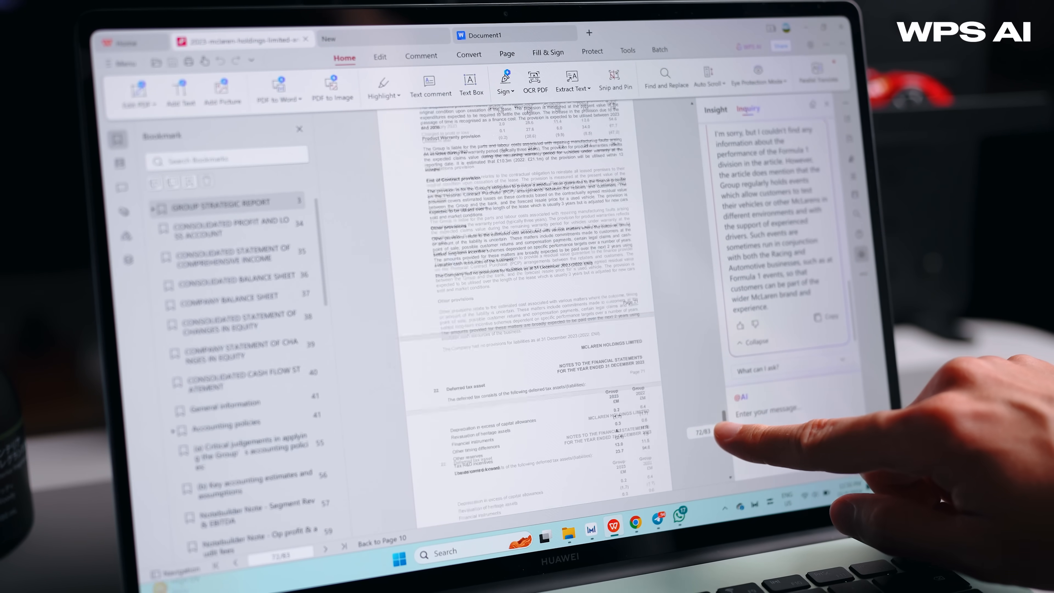
Send the question about how many cars McLaren sold to WPS AI's Inquiry panel.
scroll("down", 3)
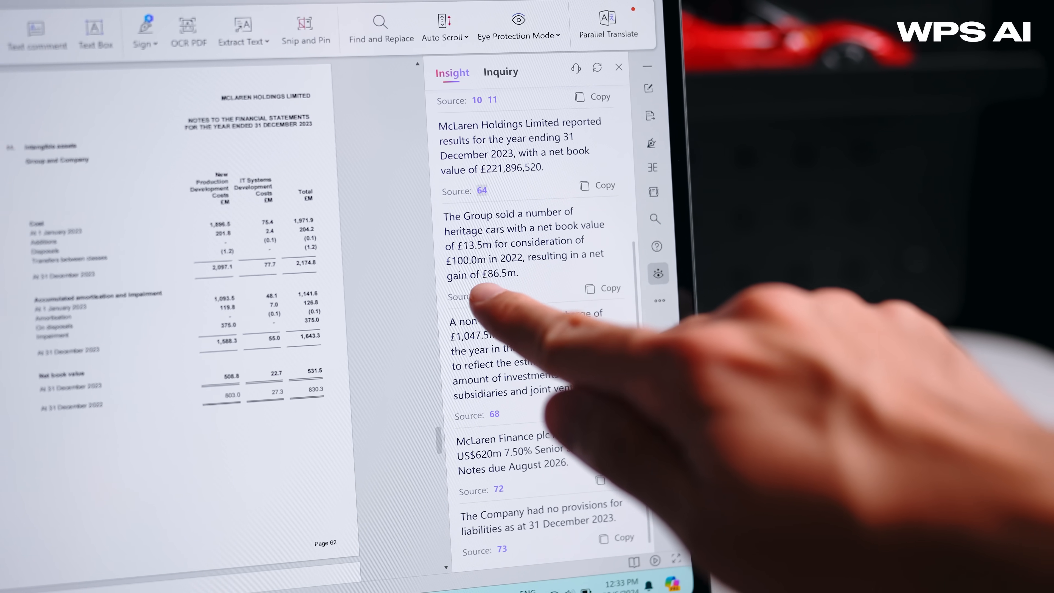
left_click(501, 70)
type("How many cars did McLaren sell in")
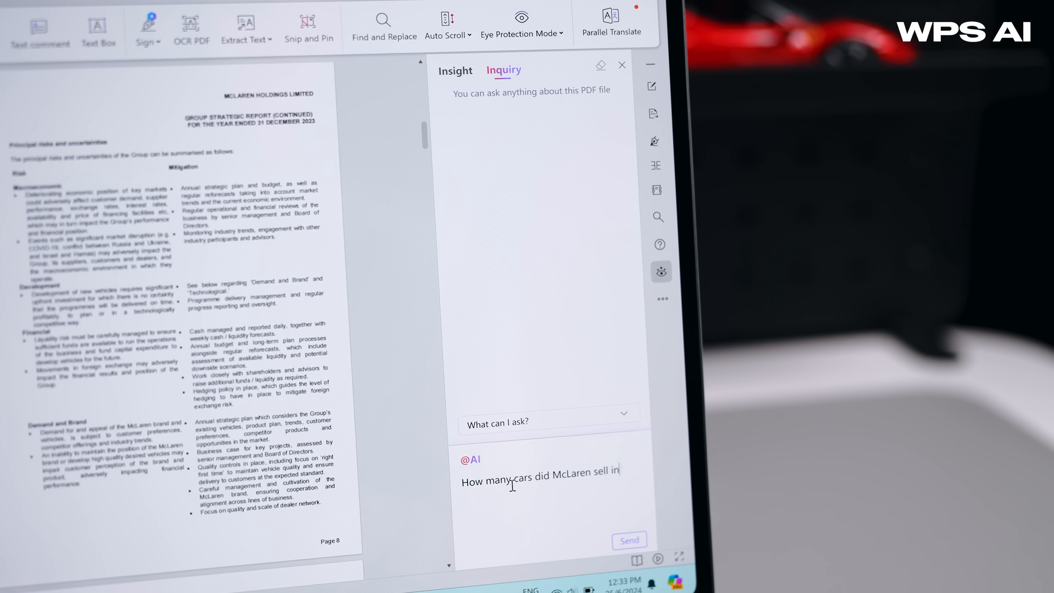
left_click(628, 540)
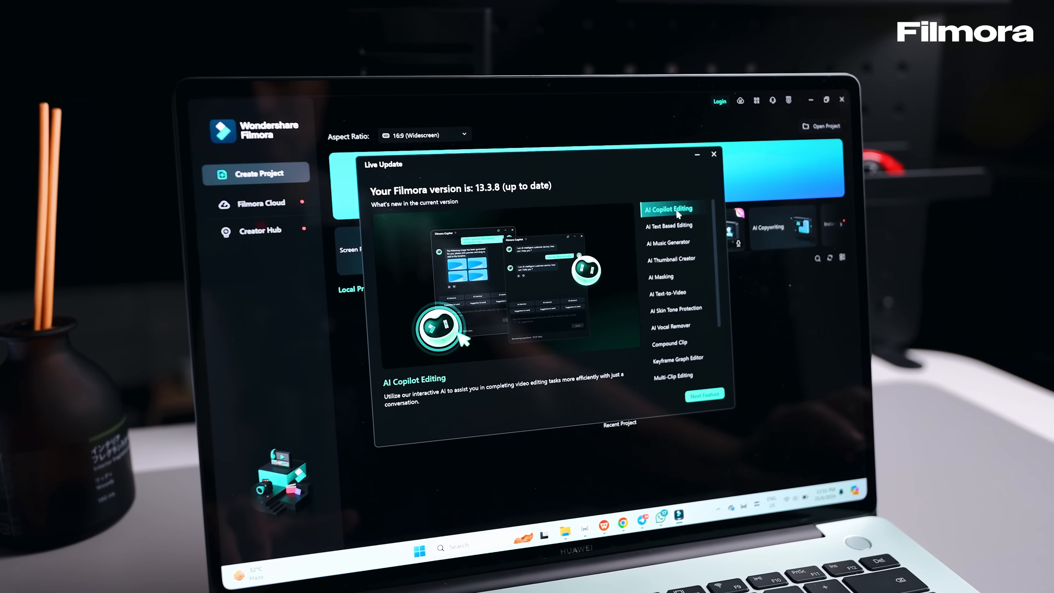
Read the AI Music Generator, AI Masking and Compound Clip descriptions in the Live Update dialog.
left_click(678, 239)
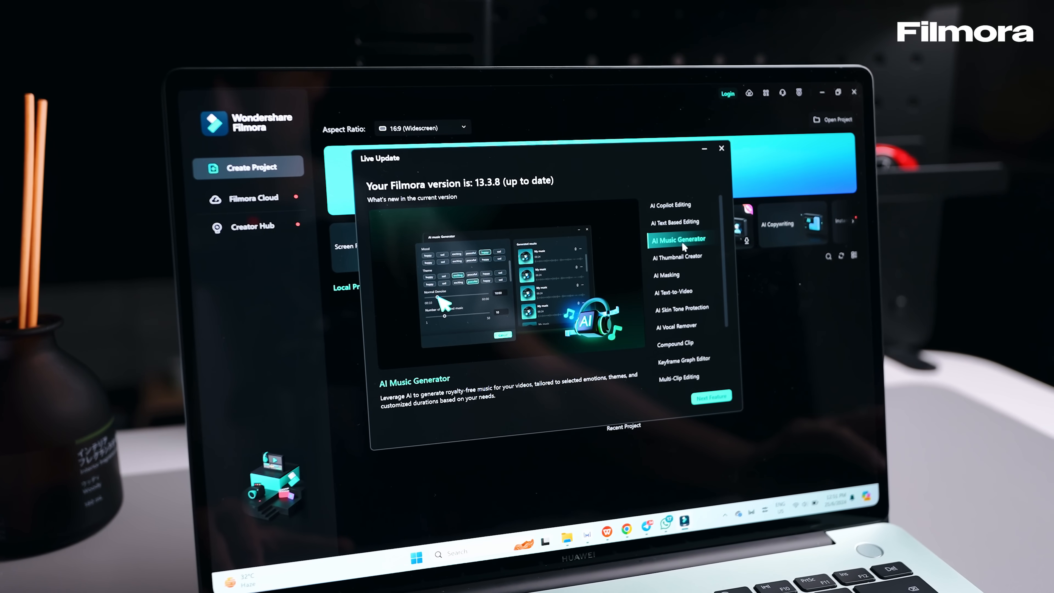
left_click(670, 275)
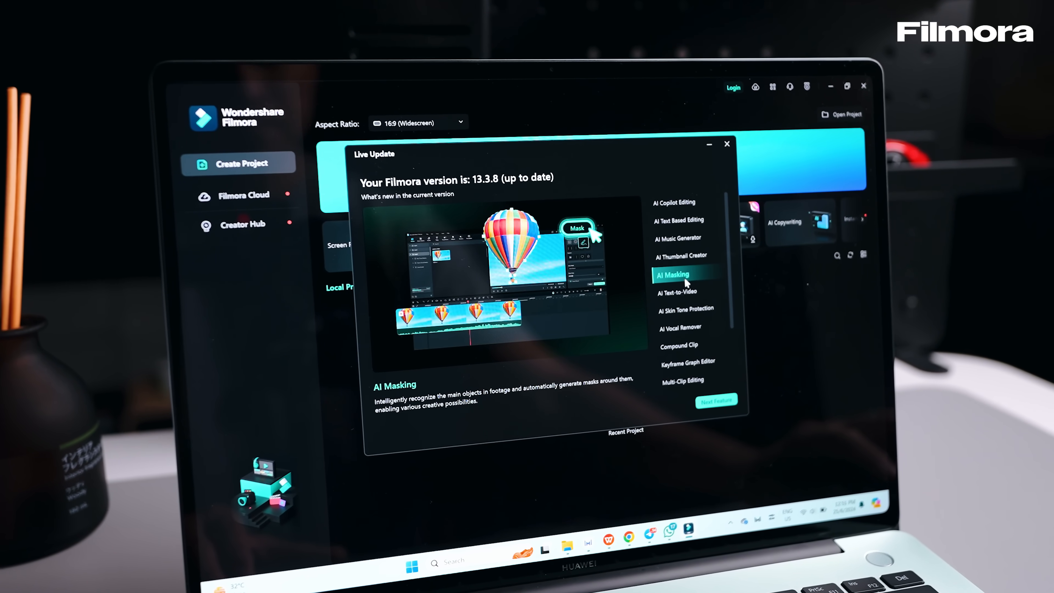
left_click(686, 346)
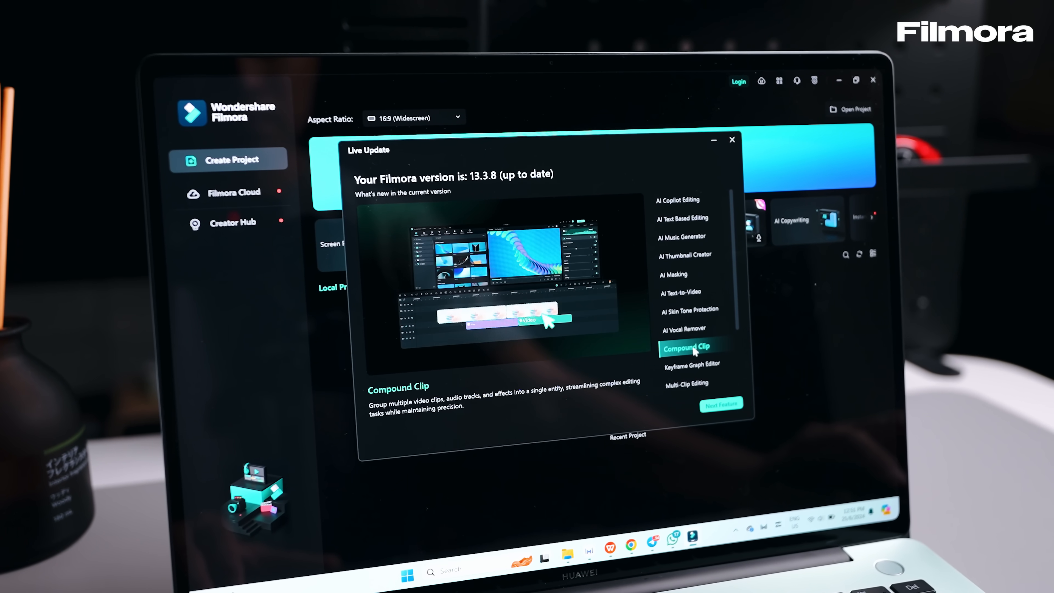
left_click(692, 253)
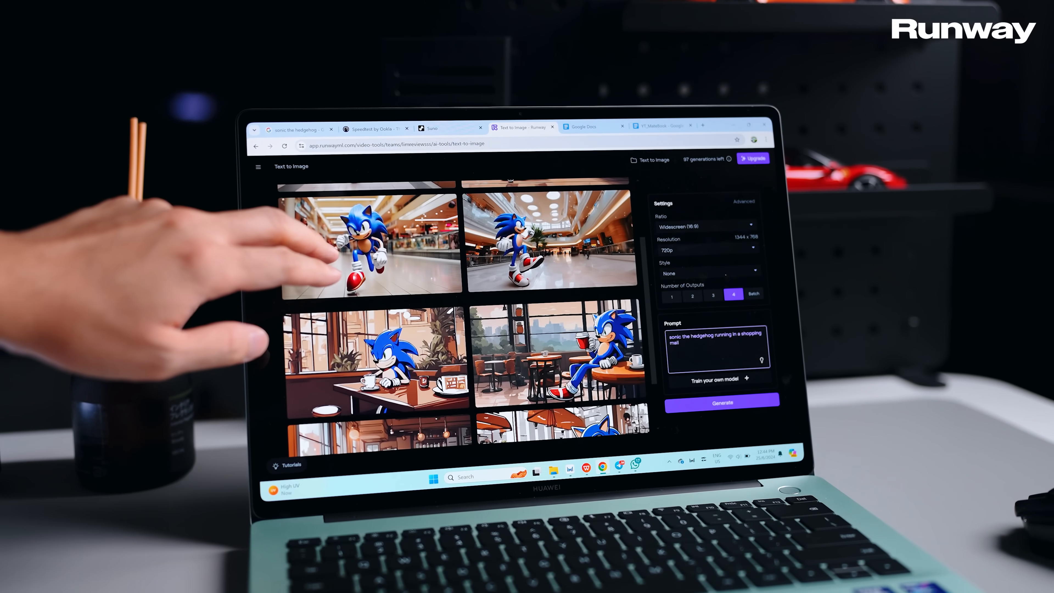
Open a generated Sonic-in-shopping-mall image from the results grid in the enlarged viewer.
scroll("down", 3)
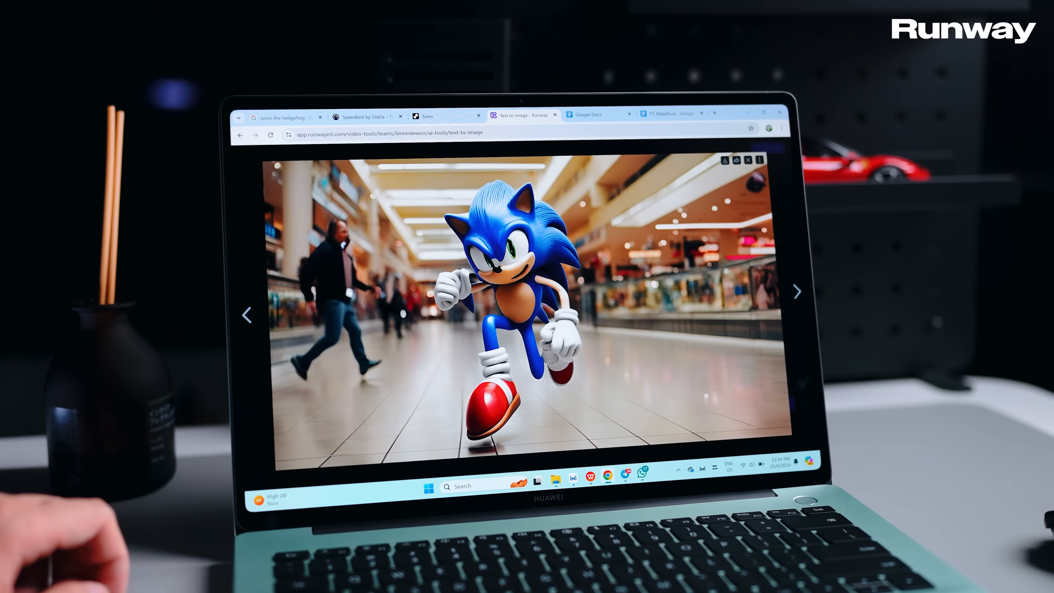
left_click(797, 290)
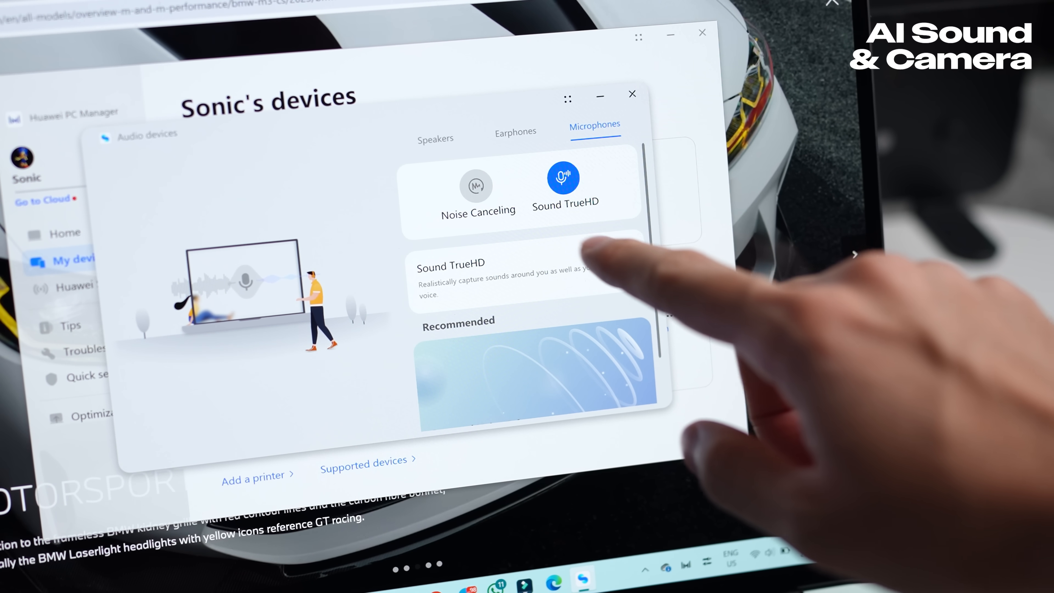
Switch the microphone between Noise Canceling and Sound TrueHD, then set speakers to Ultra-Bass.
left_click(477, 185)
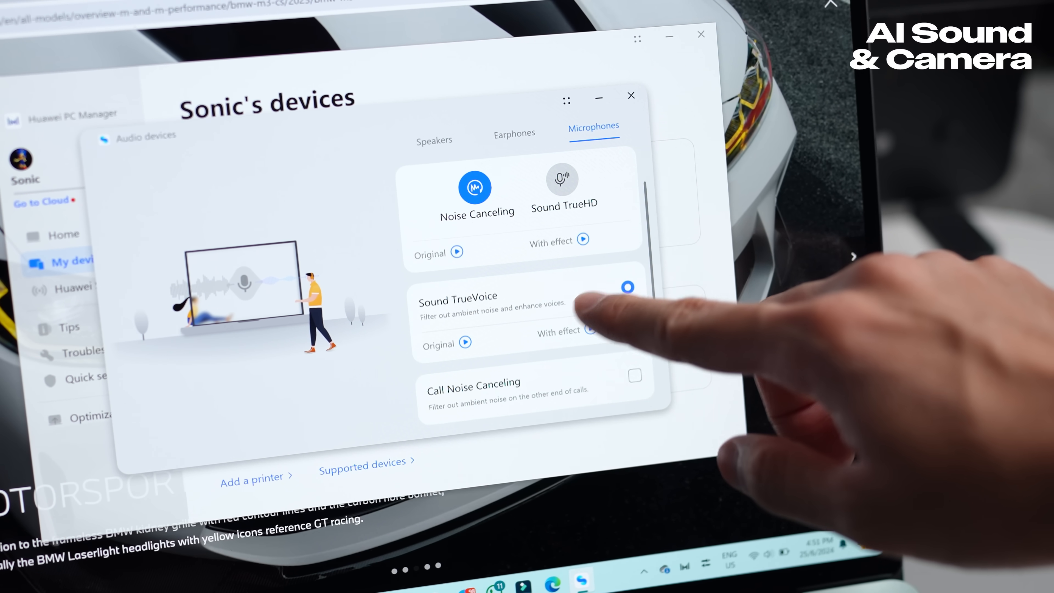
scroll("down", 3)
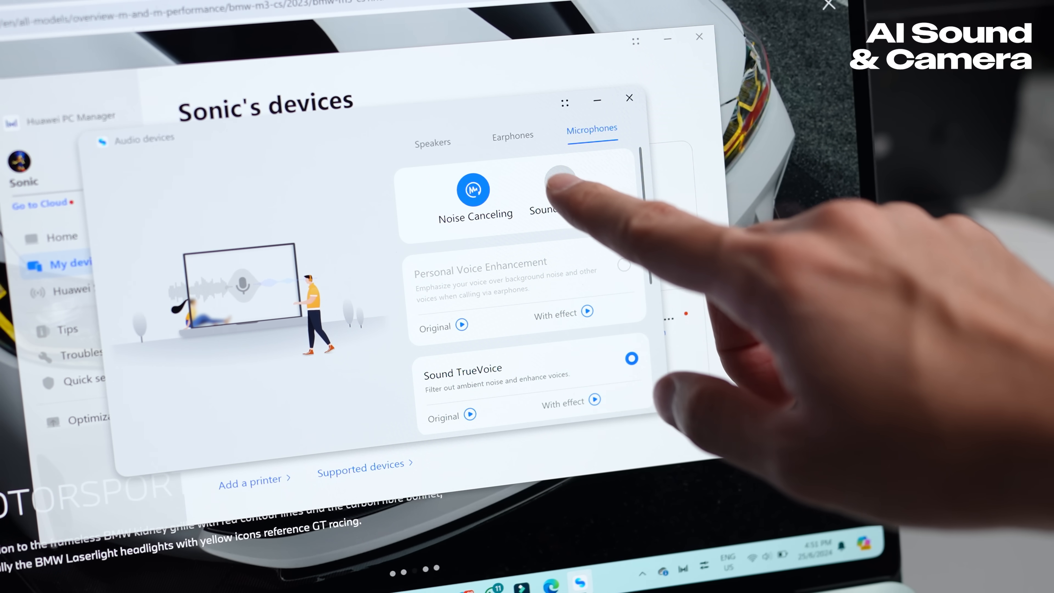
left_click(559, 189)
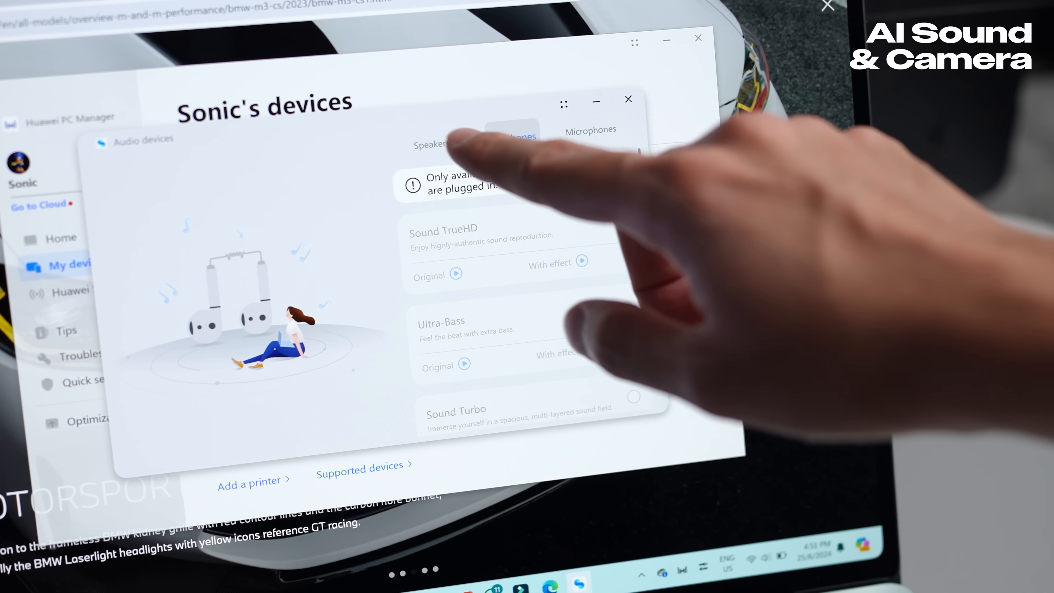
left_click(431, 143)
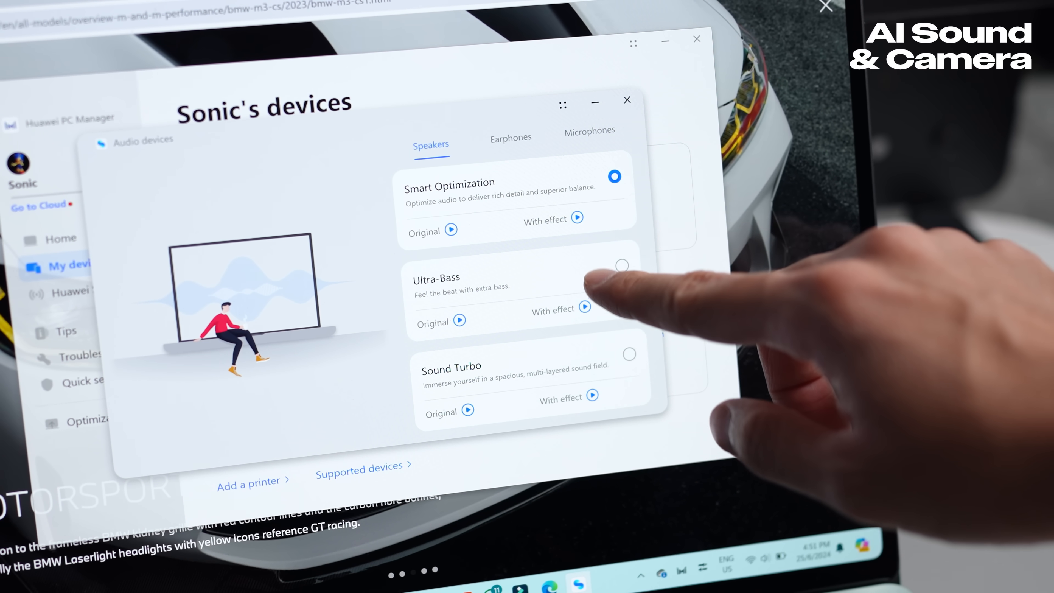
left_click(627, 99)
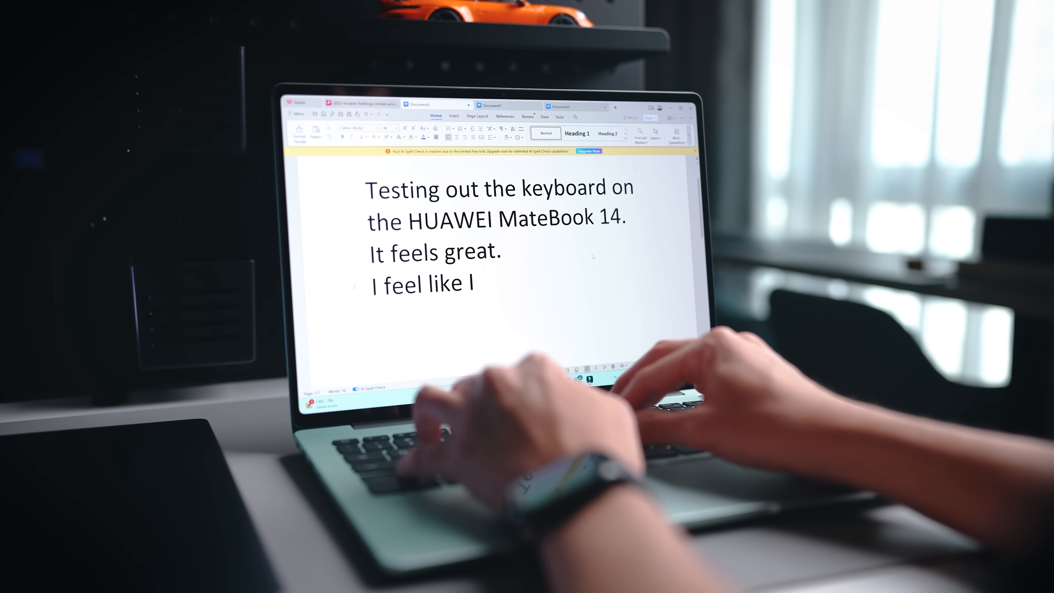
Type 'can type very' into the keyboard-feel sentence in the document.
type("can type very")
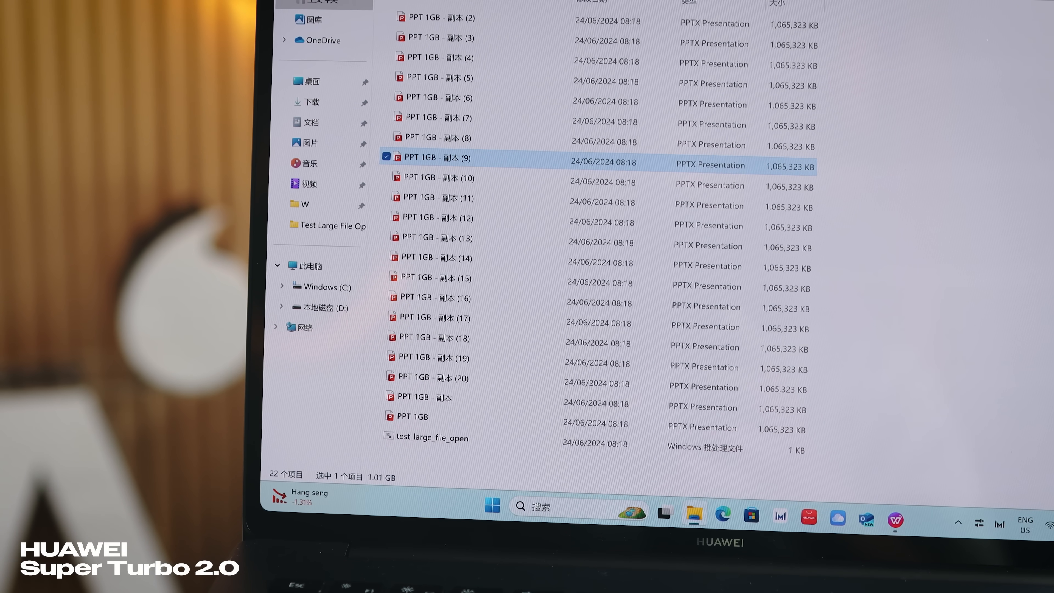
Open the 'PPT 1GB - 副本 (9)' test presentation copy from File Explorer.
double_click(435, 158)
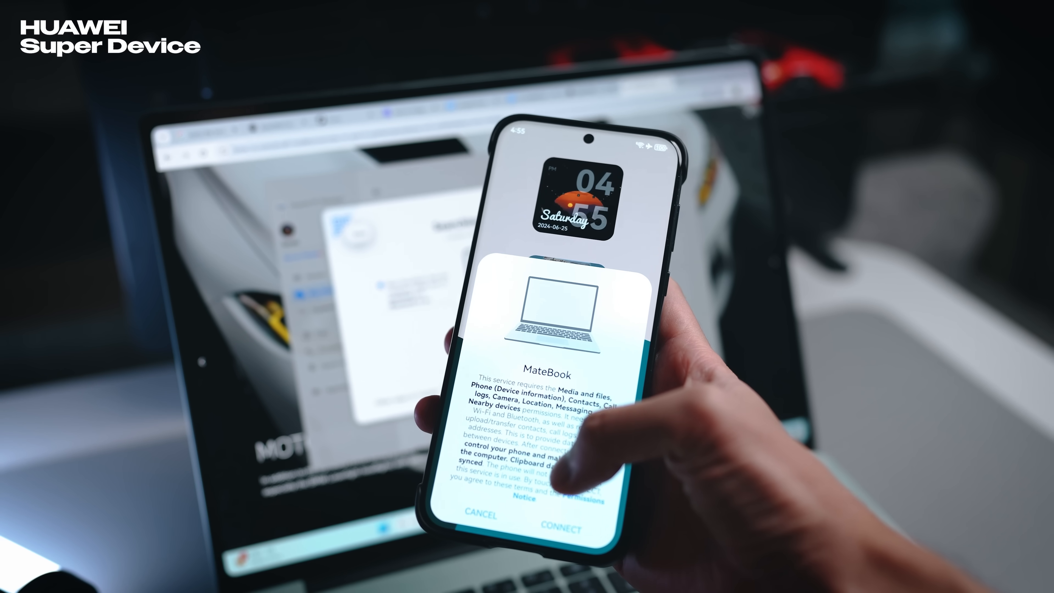
Accept the permission prompt on the phone with CONNECT to link it to the MateBook.
left_click(563, 523)
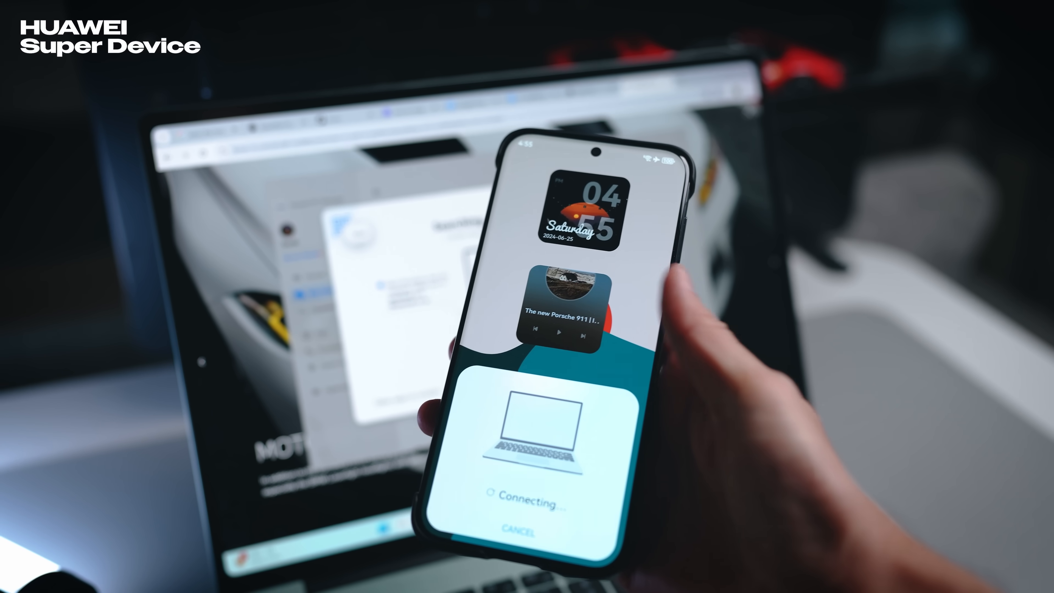